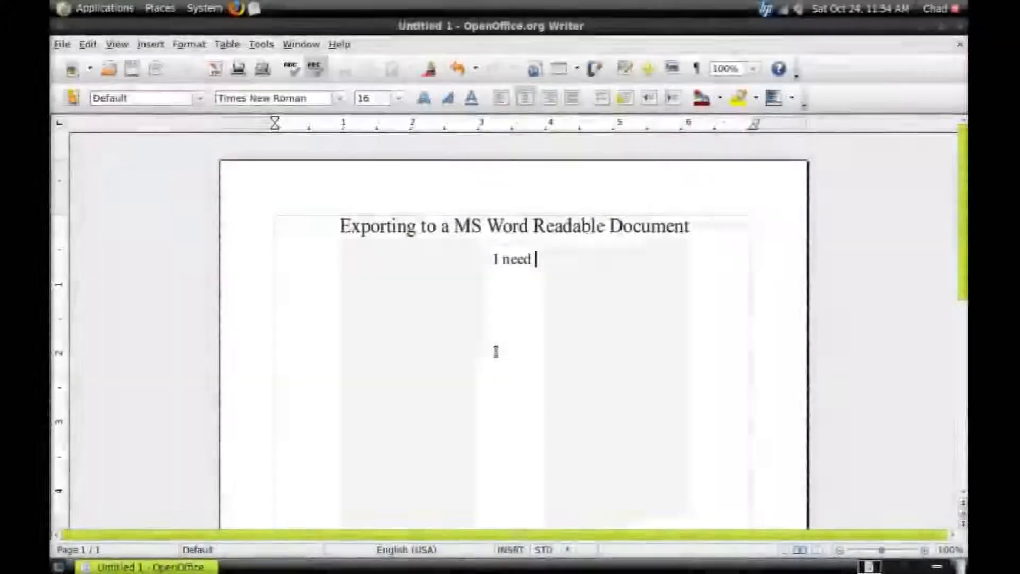
Write 'I need to export this document to a format that microsoft word can read.' under the title.
type("to export this docu")
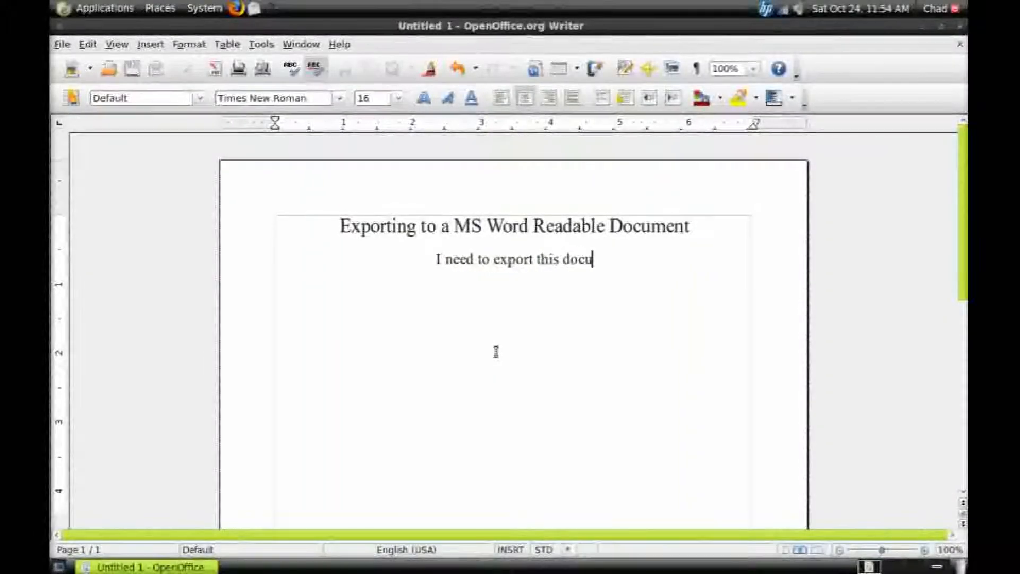
type("ment to a format that")
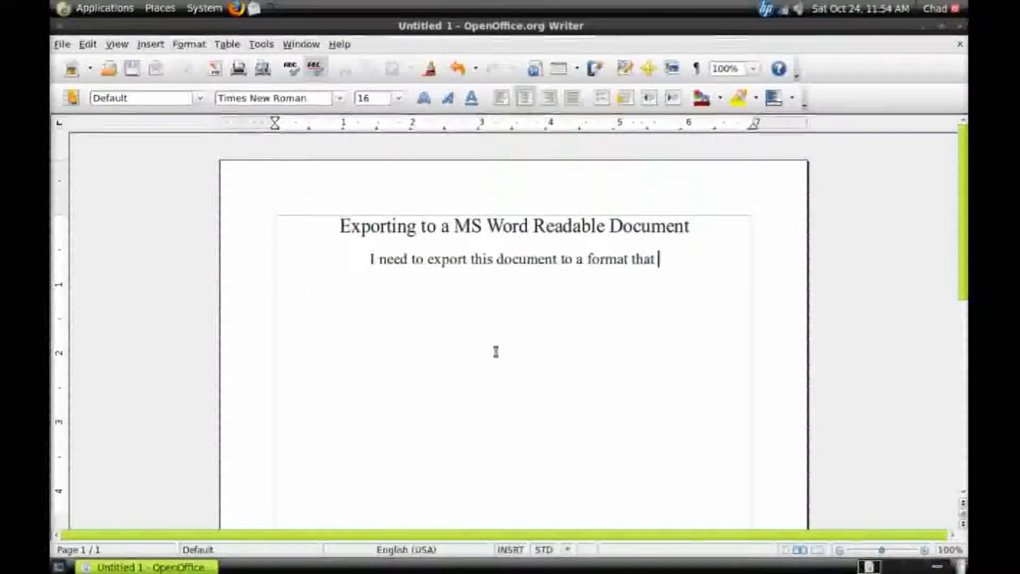
type("microsoft word")
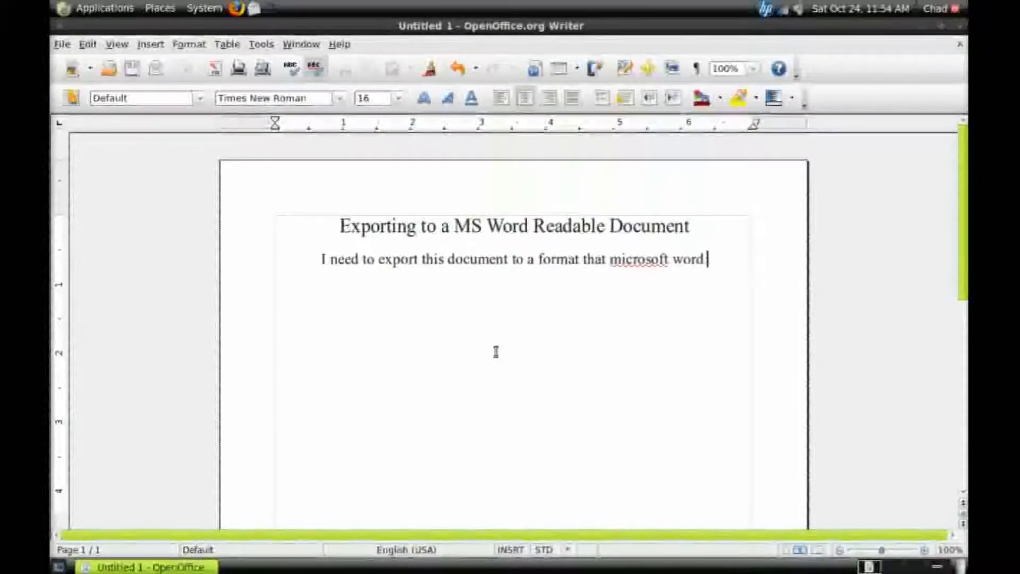
type("can read.")
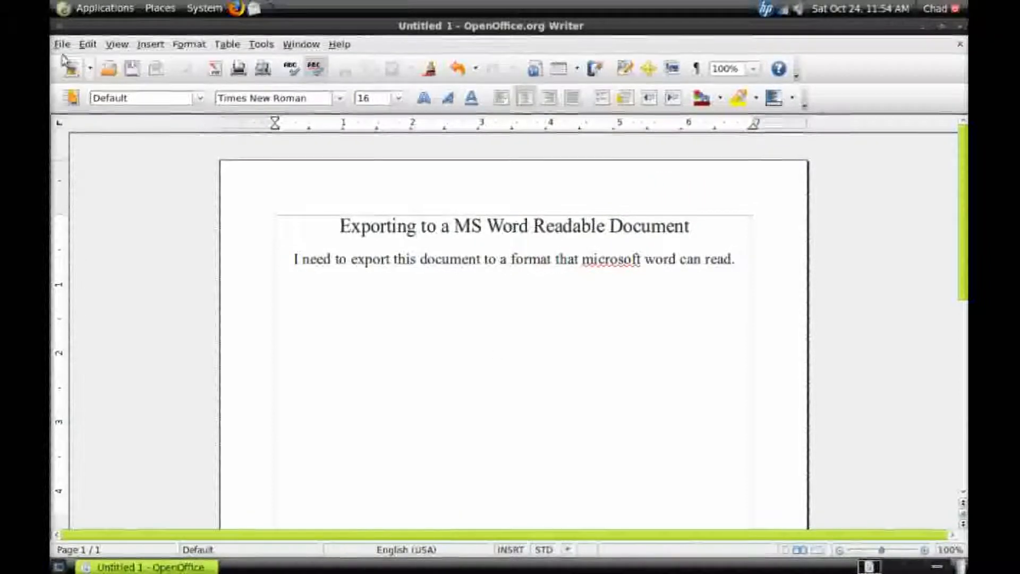
Save the document to the desktop as forMSword in ODF Text format.
left_click(62, 44)
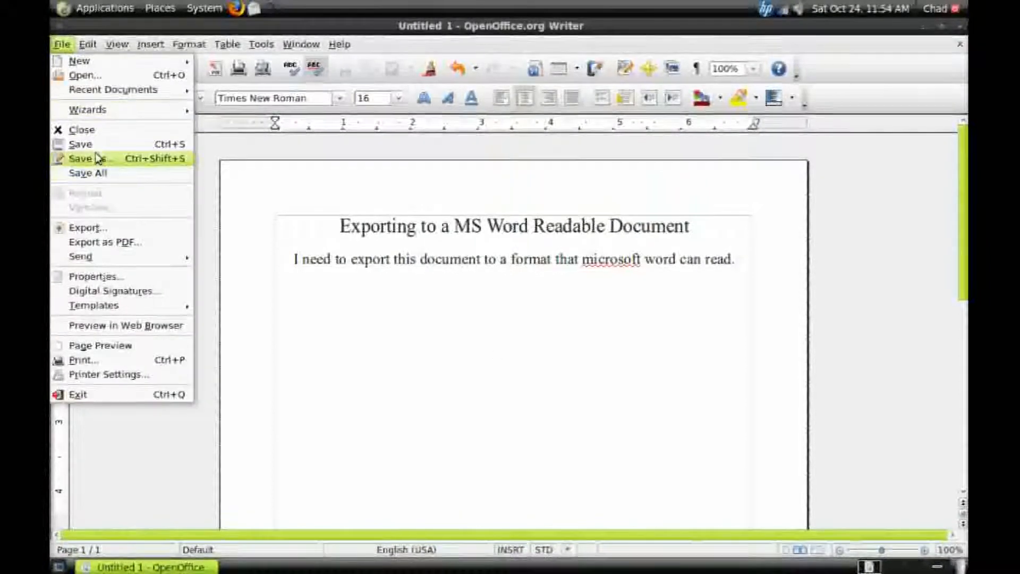
left_click(82, 158)
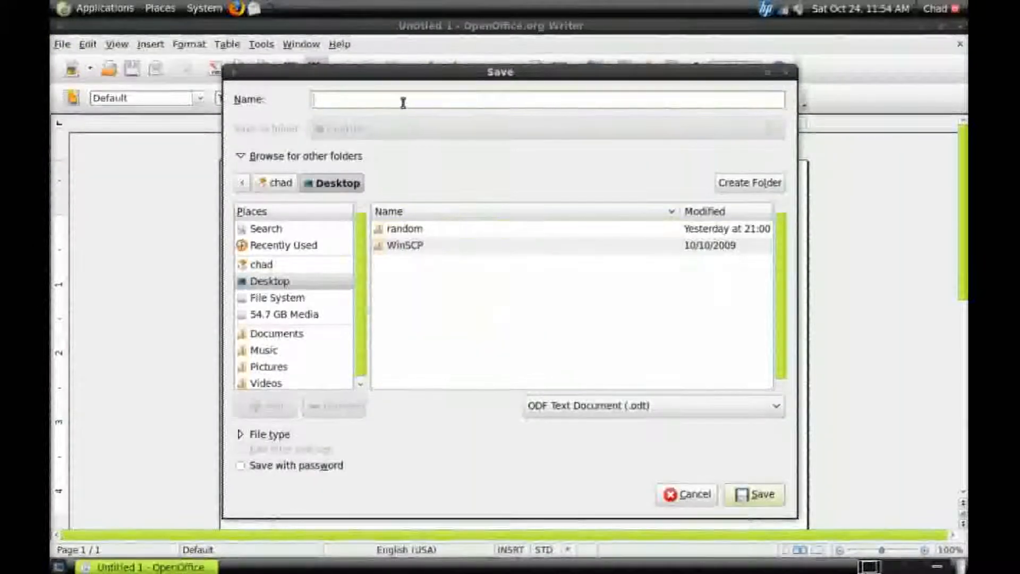
type("f")
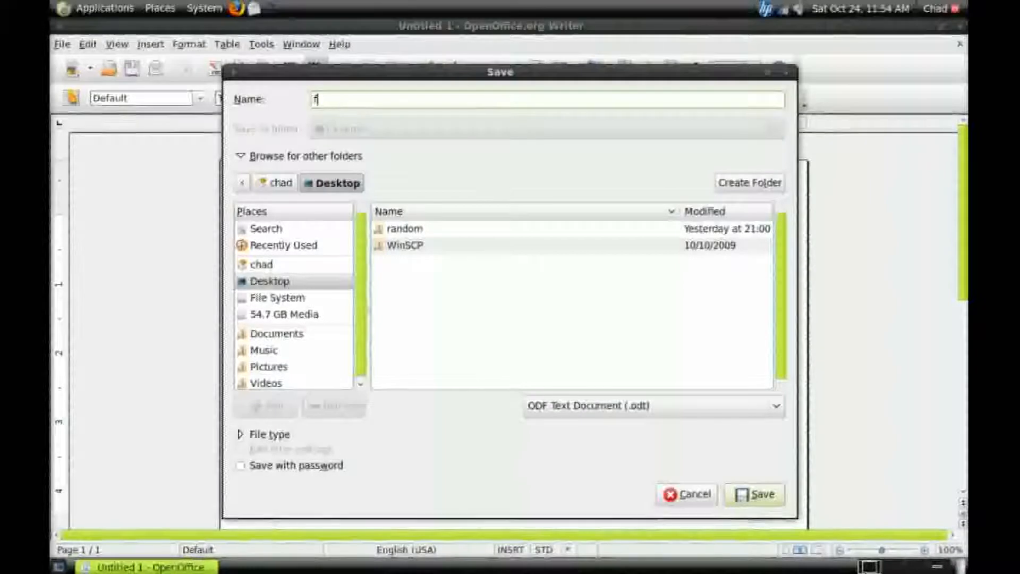
type("orMSword")
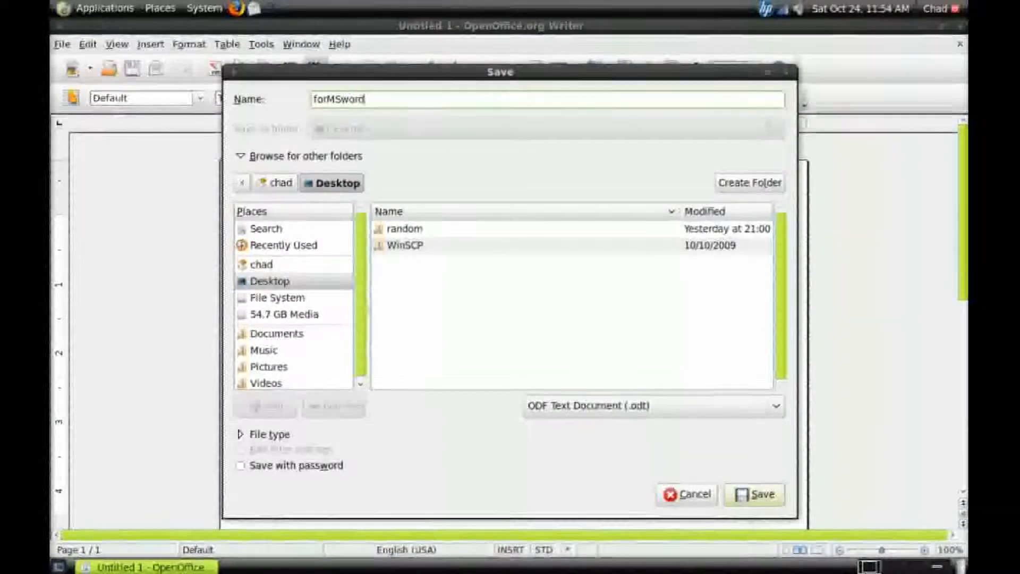
left_click(754, 494)
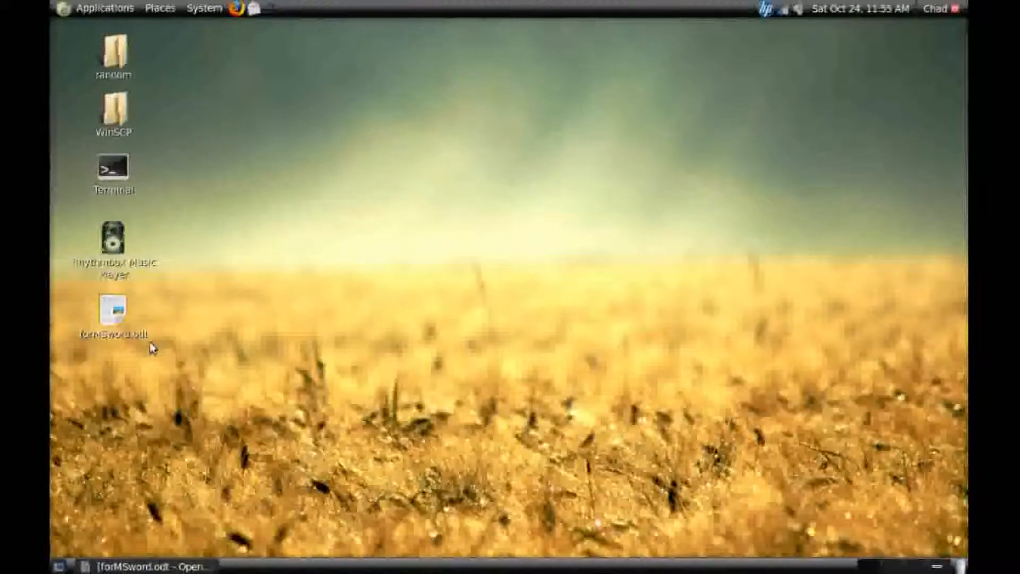
Reopen forMSword.odt from the desktop and return to the File menu.
double_click(114, 312)
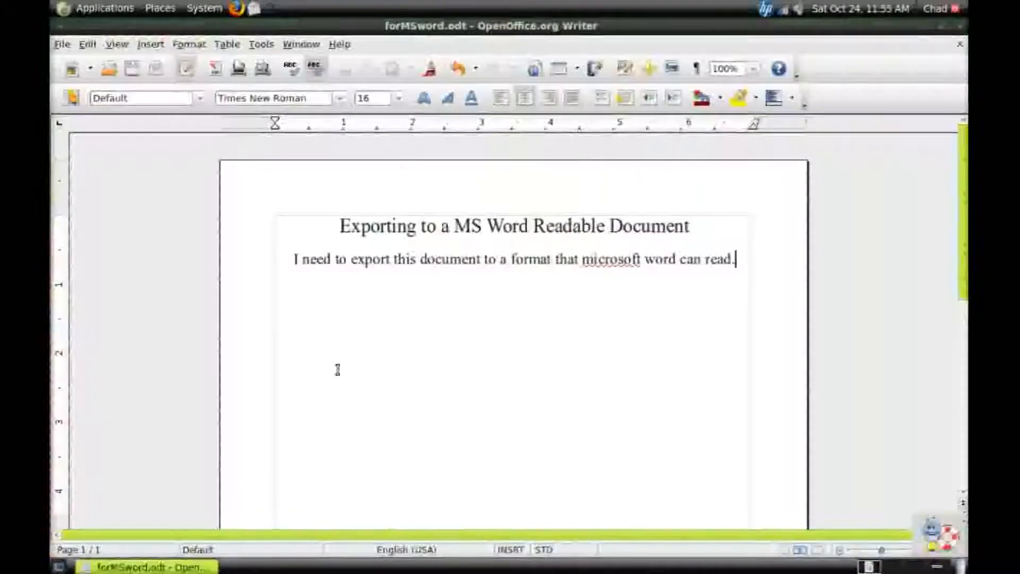
left_click(62, 43)
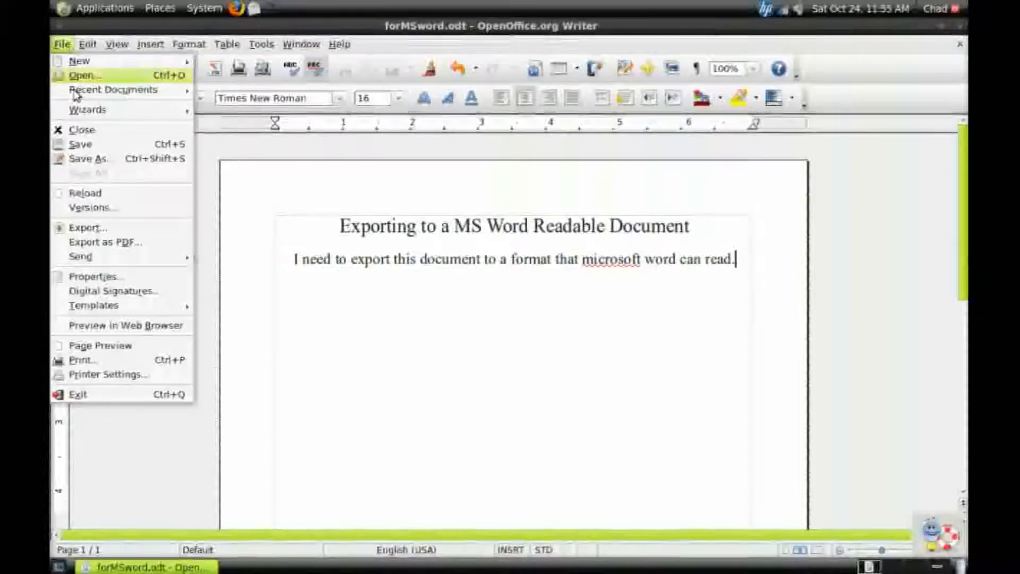
Save a copy as forMSword.doc, keeping the Microsoft Word format despite the warning.
left_click(89, 158)
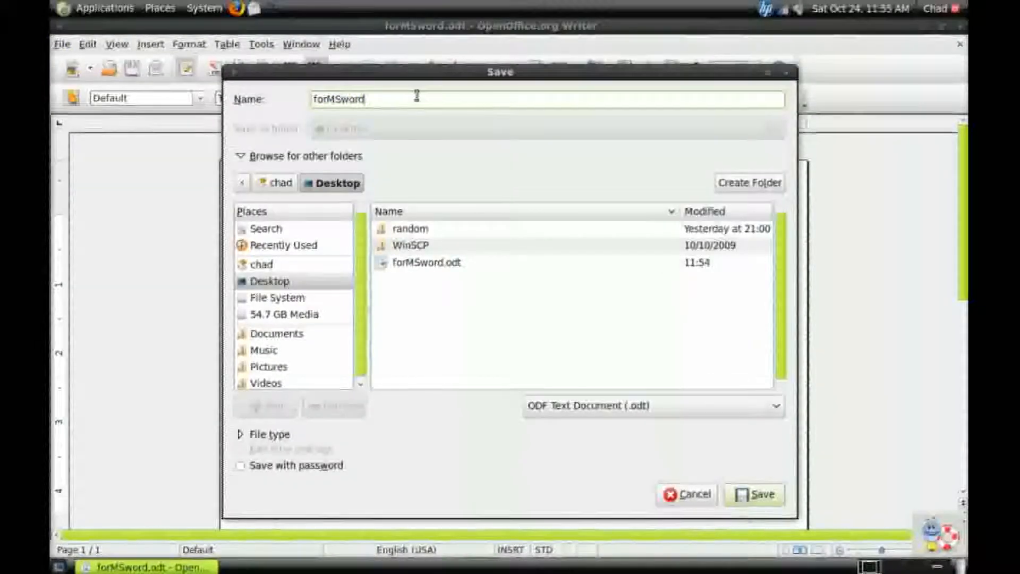
type(".doc")
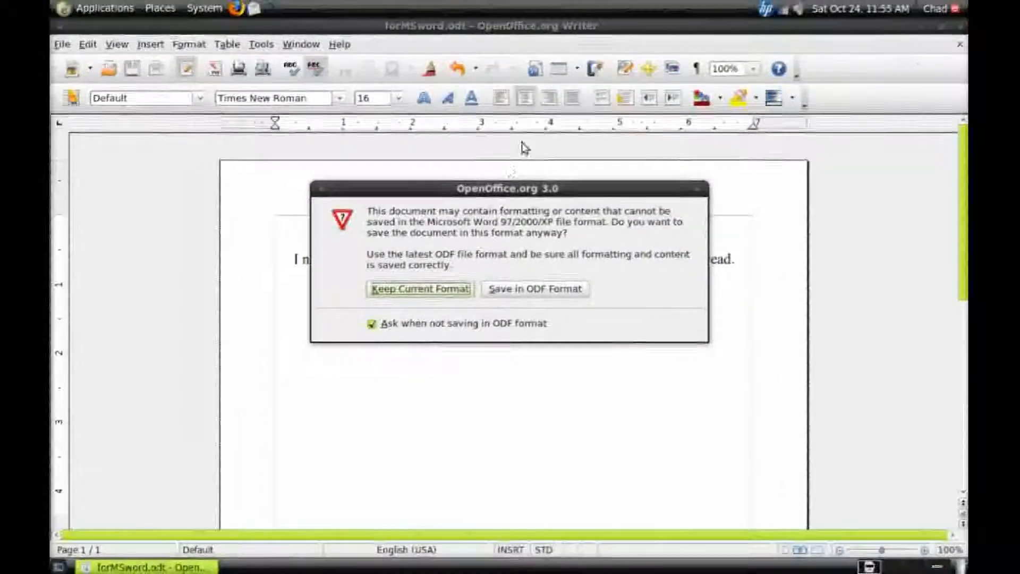
left_click(419, 289)
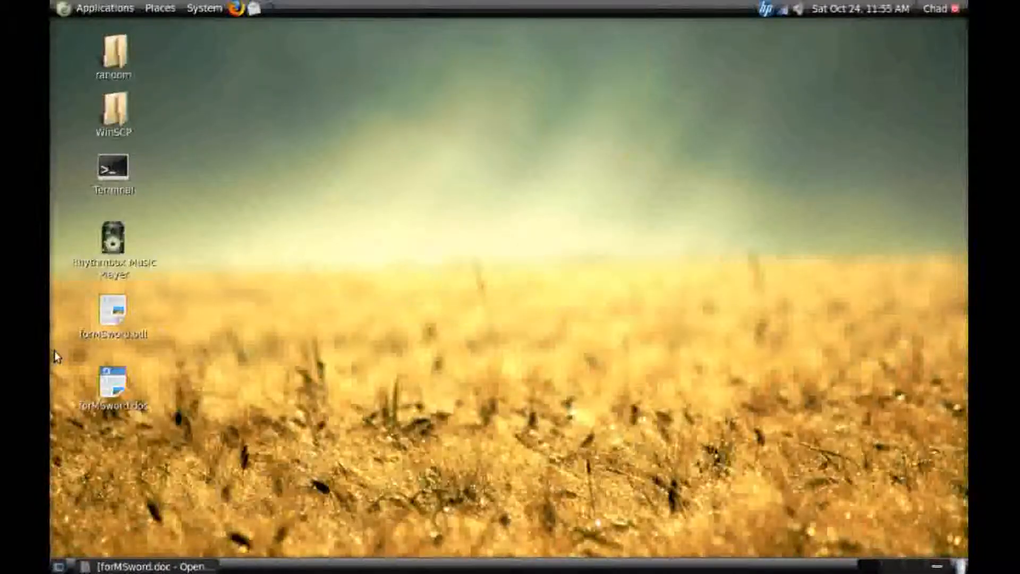
mouse_move(511, 312)
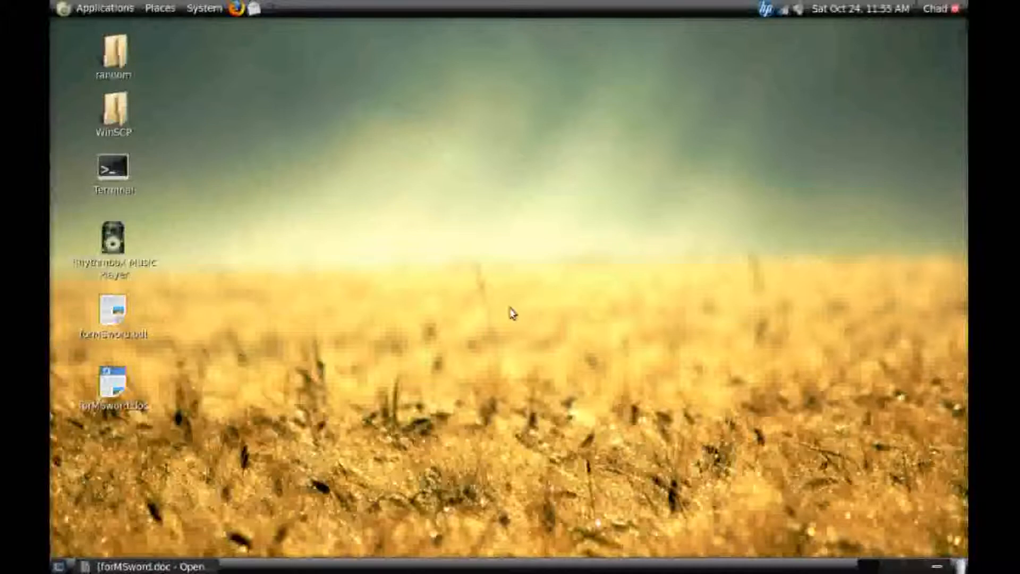